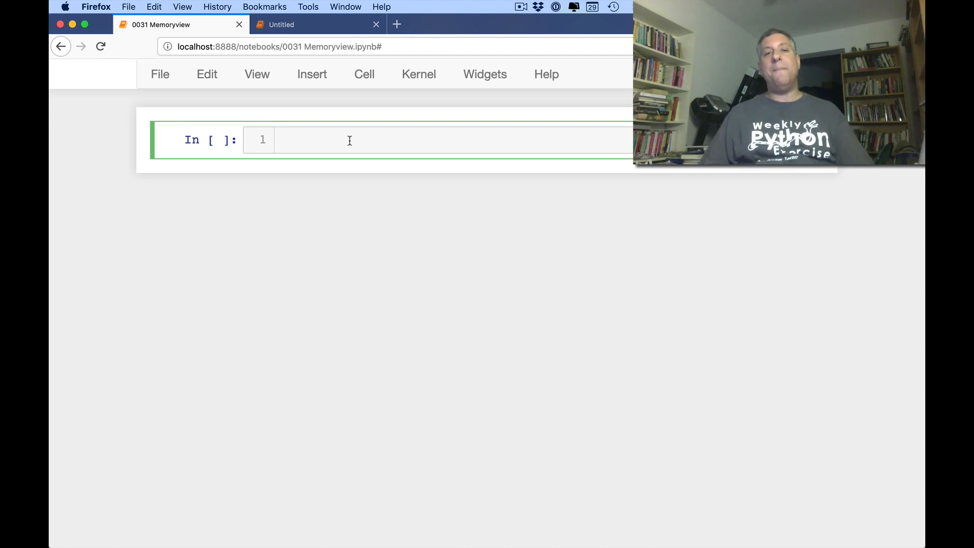
Type the heading comment '# memoryview' into the first code cell.
{"action": "type", "text": "# memo"}
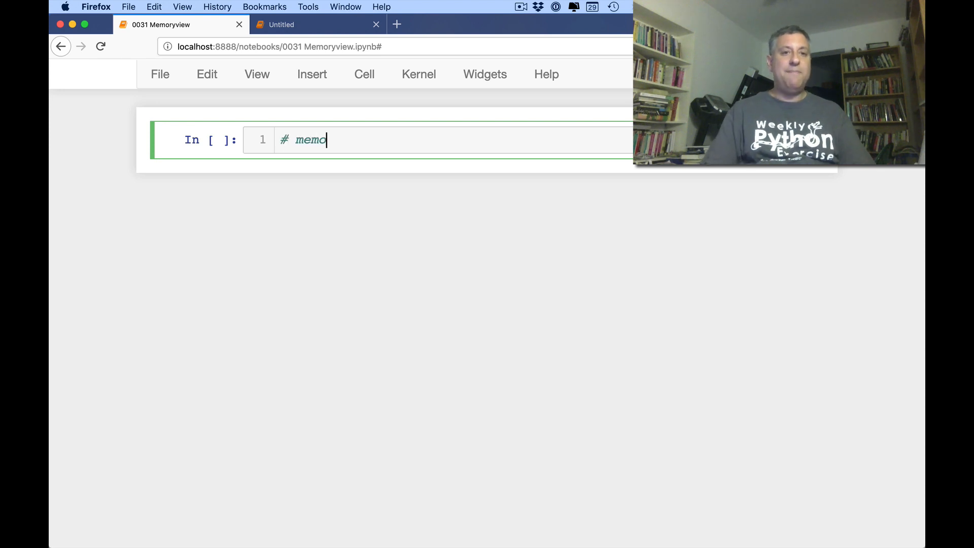
{"action": "type", "text": "ryview"}
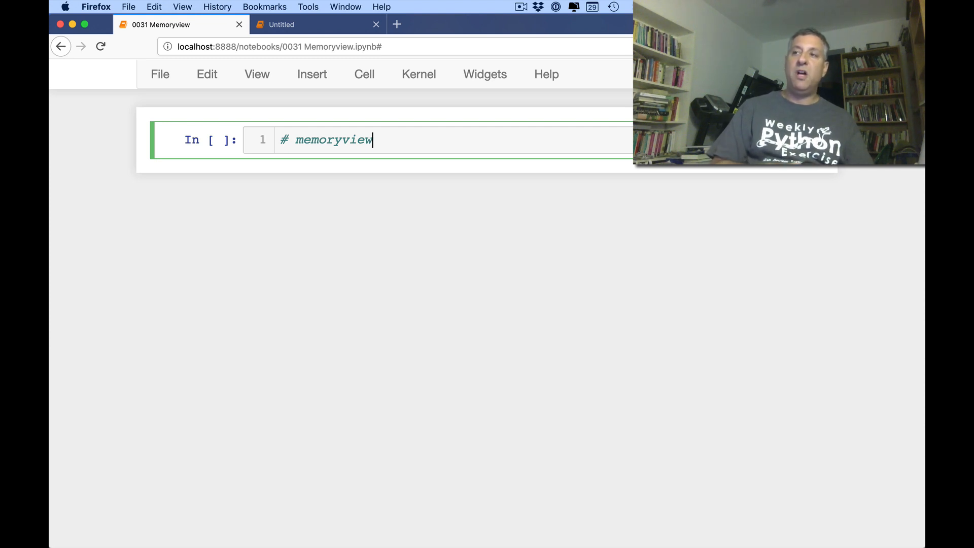
{"action": "mouse_move", "coordinate": [435, 161]}
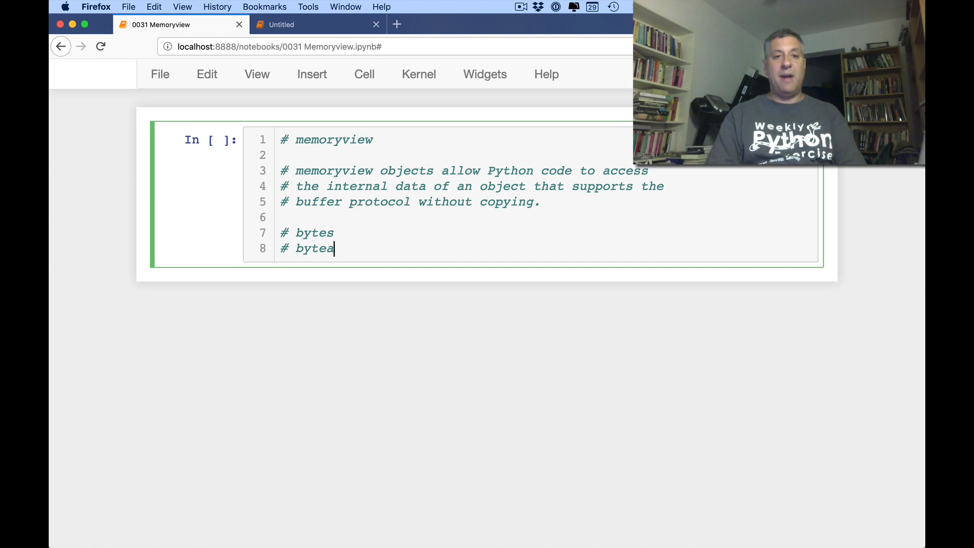
Run b = b'abcdefgh'; type(b), then create v = memoryview(b) and show its type.
{"action": "type", "text": "rray"}
{"action": "type", "text": "b ="}
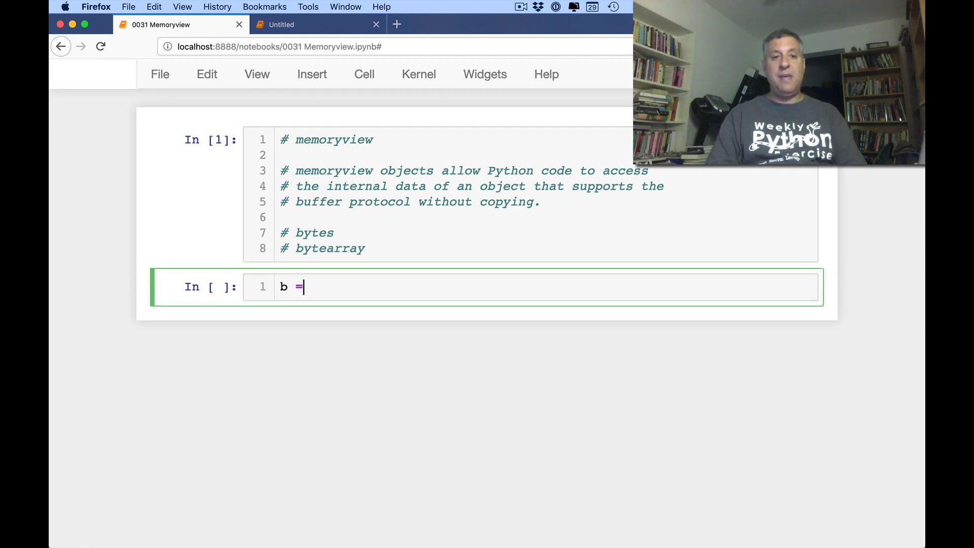
{"action": "type", "text": "b'abcdefgh"}
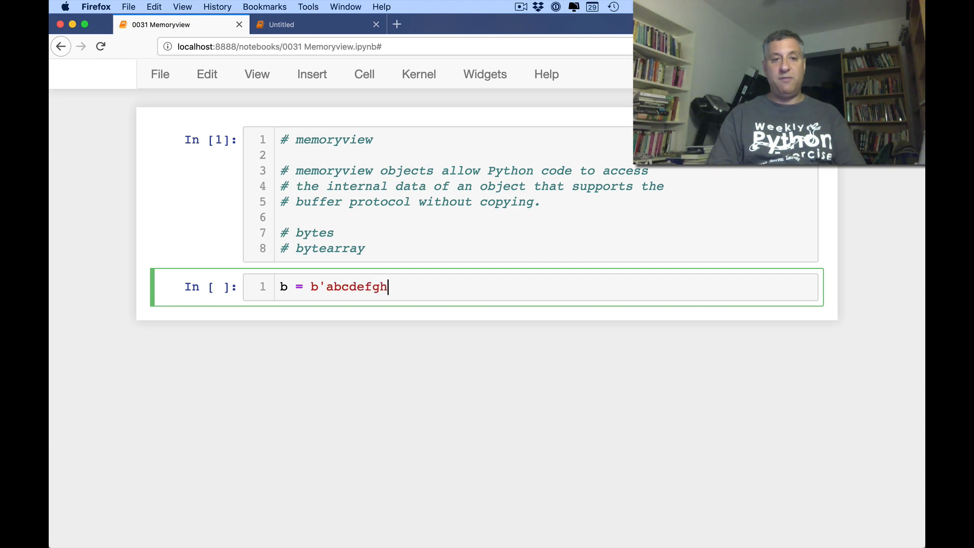
{"action": "type", "text": "type(b)"}
{"action": "type", "text": "v = memory"}
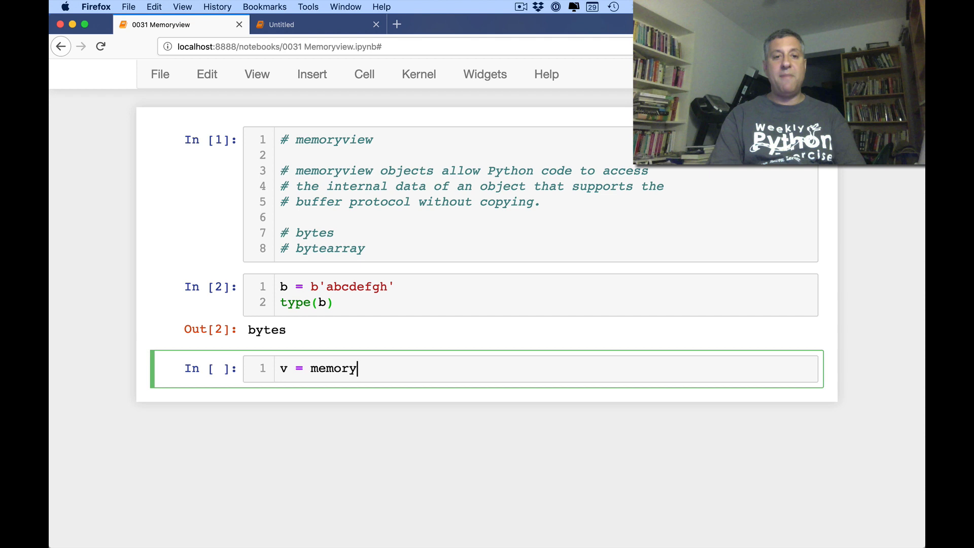
{"action": "type", "text": "view(b)"}
{"action": "type", "text": "type(v"}
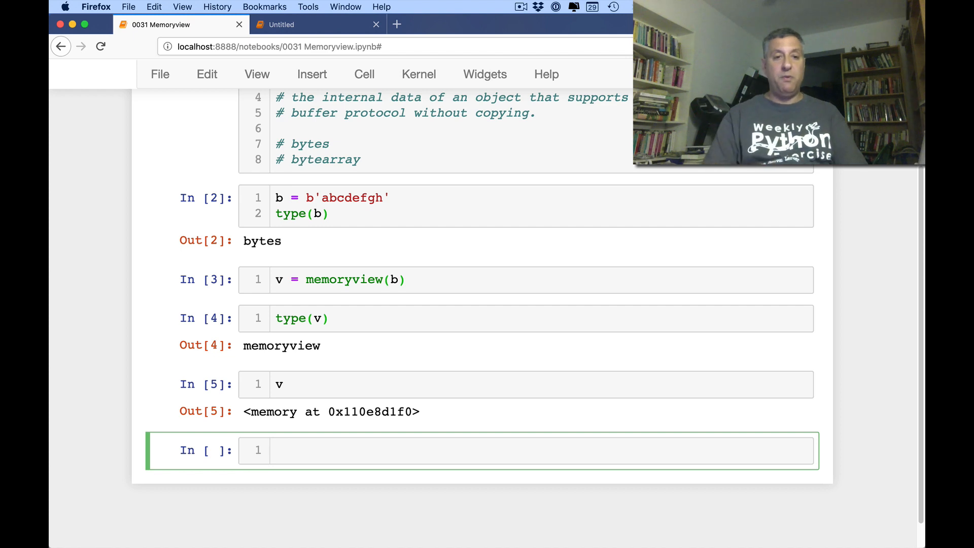
Evaluate v.tobytes(), v.tolist() and chr(97), giving b'abcdefgh', 97–104 and 'a'.
{"action": "type", "text": "v[2:5]"}
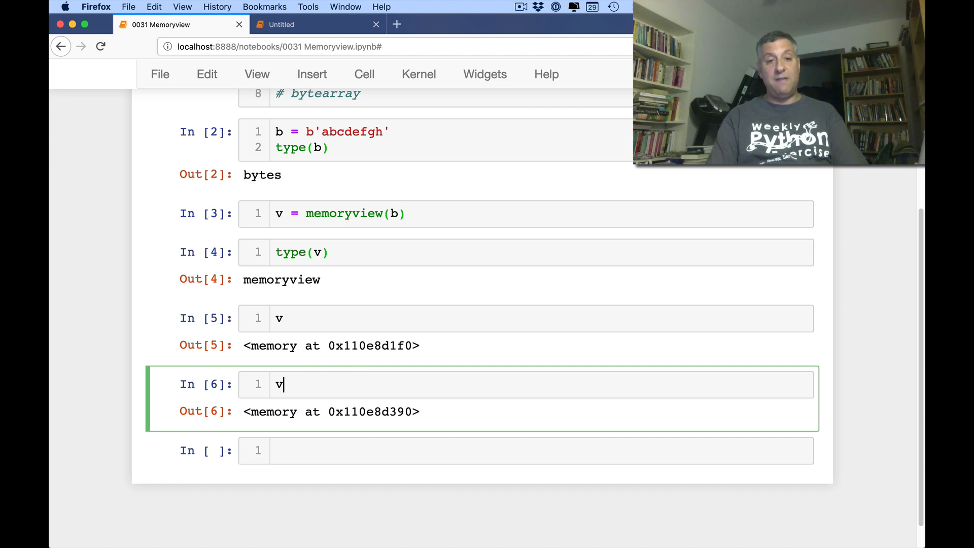
{"action": "type", "text": ".tobytes("}
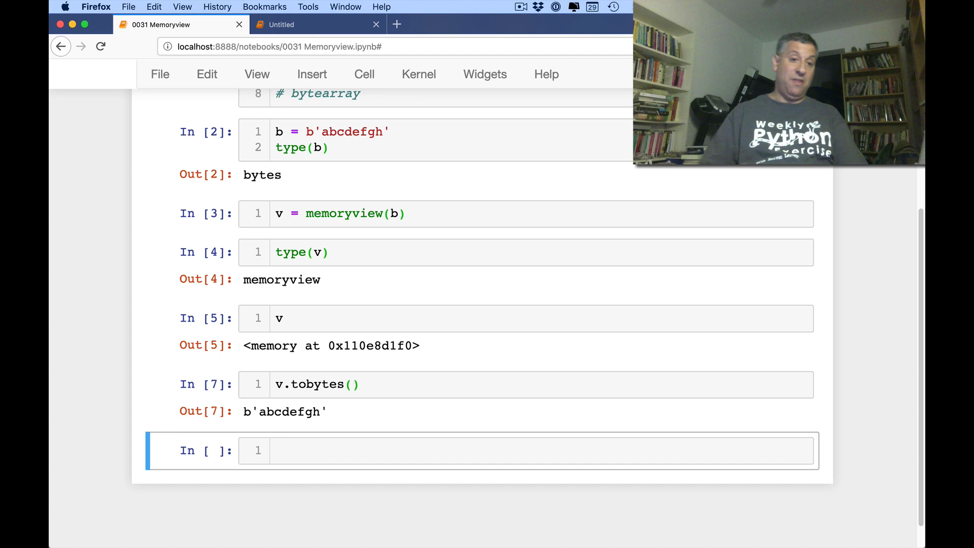
{"action": "type", "text": "v.tolist("}
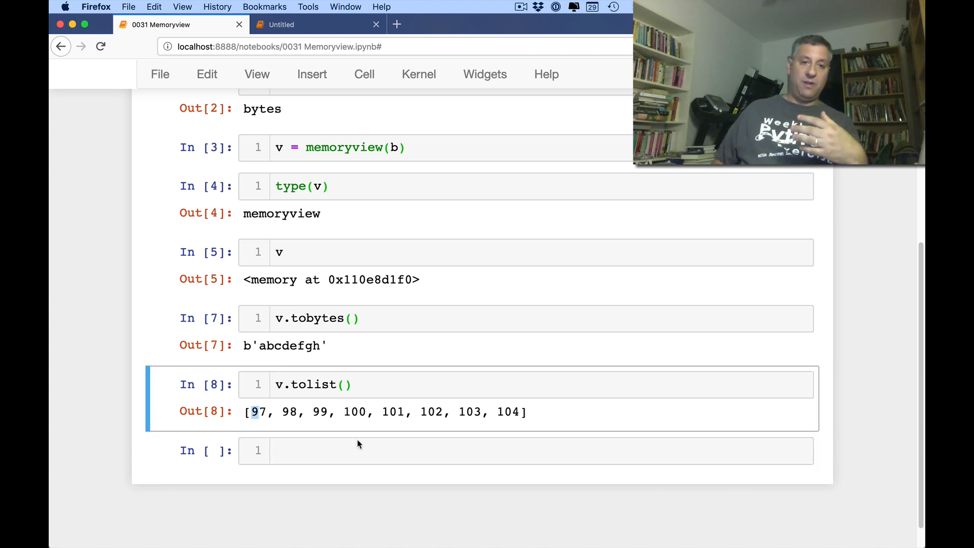
{"action": "type", "text": "chr(97)"}
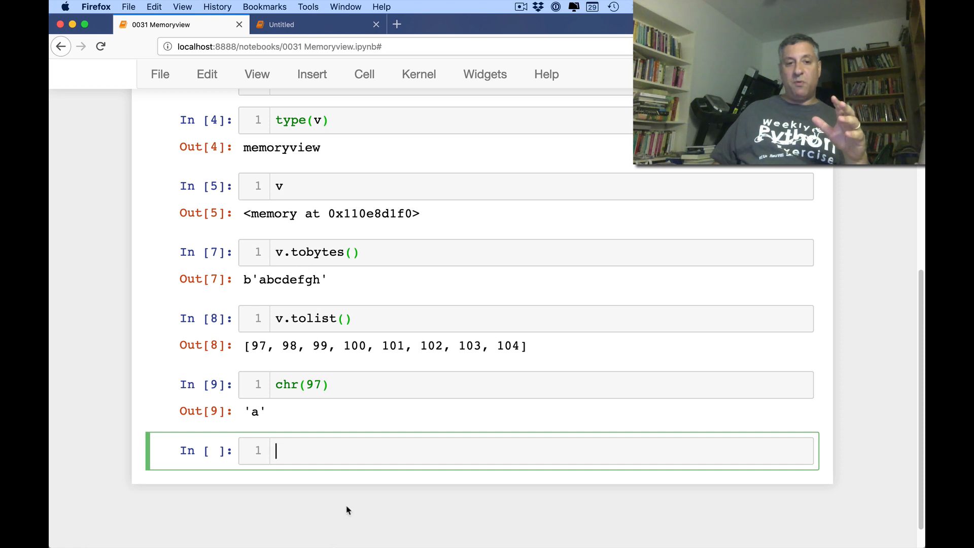
{"action": "type", "text": "a"}
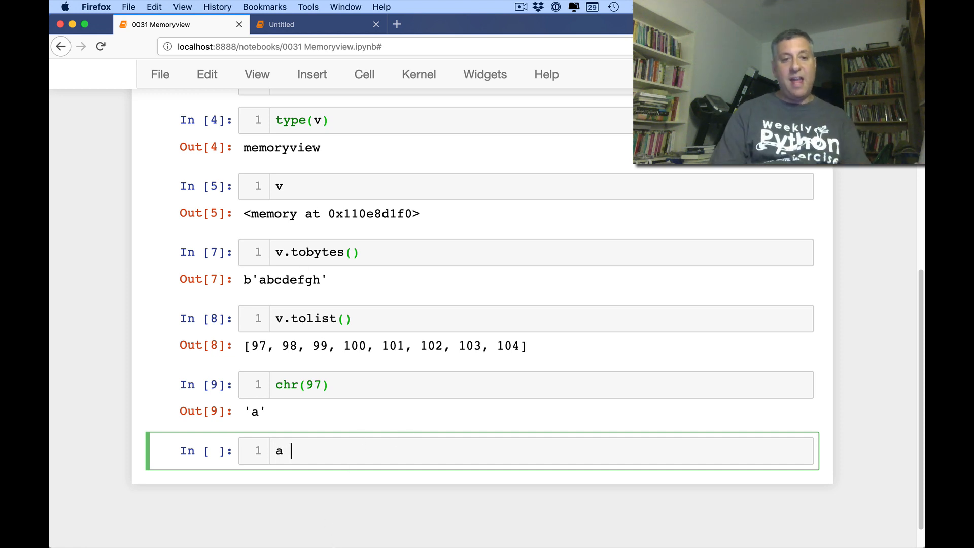
Create bytearray a with memoryview v; v[2:5].tobytes() returns b'cde'.
{"action": "type", "text": "= bytearray"}
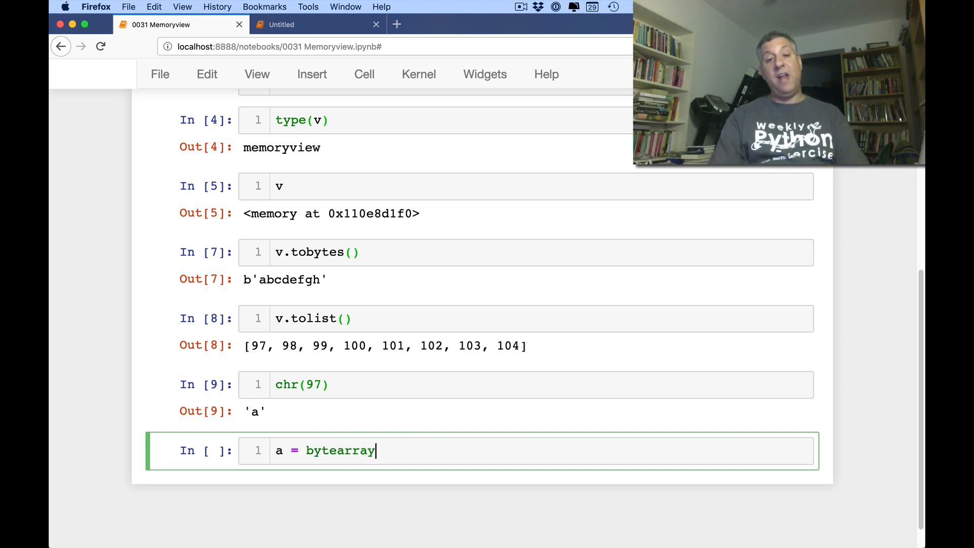
{"action": "type", "text": "(b'')"}
{"action": "type", "text": "a"}
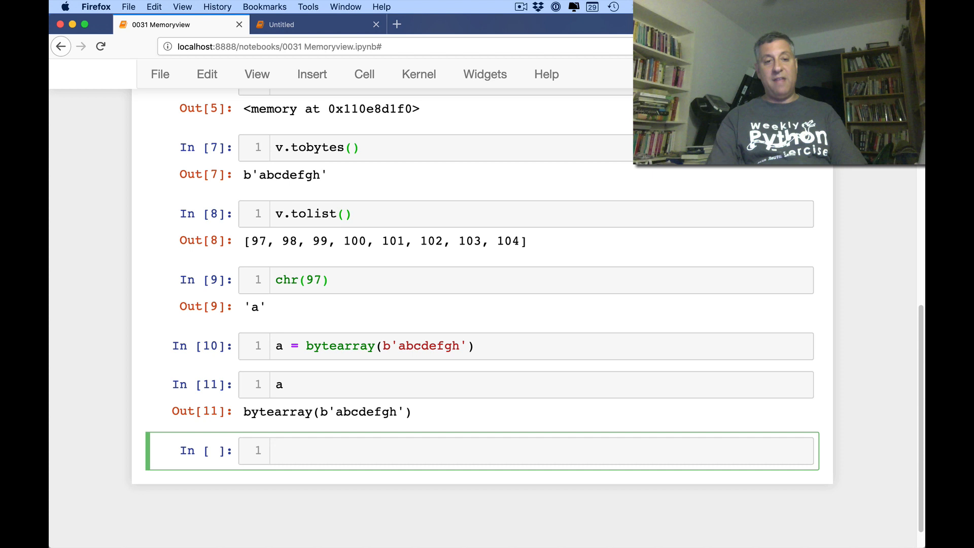
{"action": "type", "text": "v = memoryview(a"}
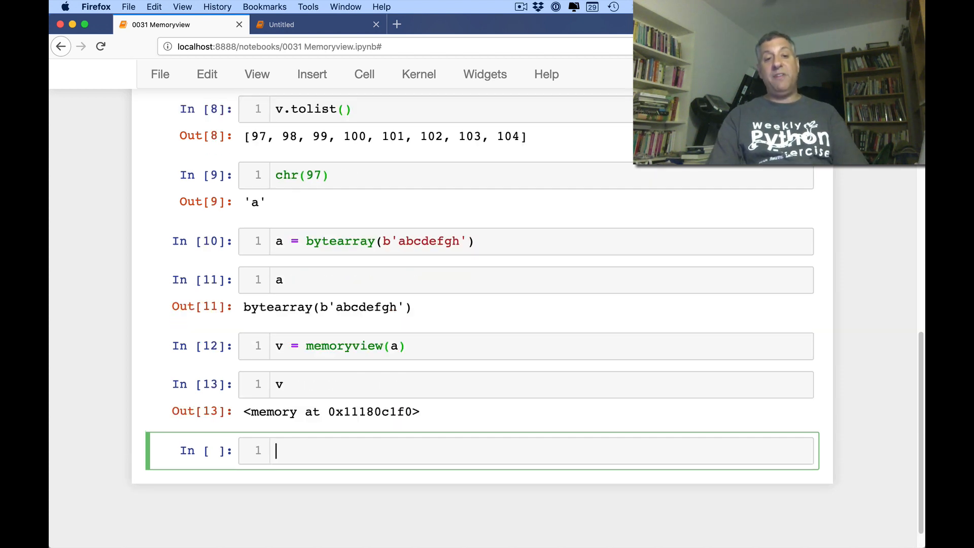
{"action": "type", "text": "v[2:5]"}
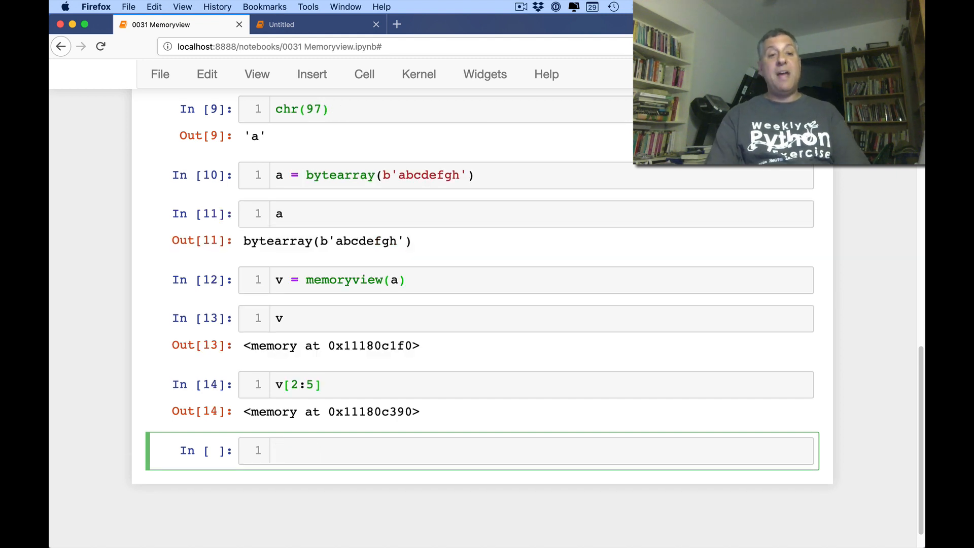
{"action": "type", "text": "v[2:5]."}
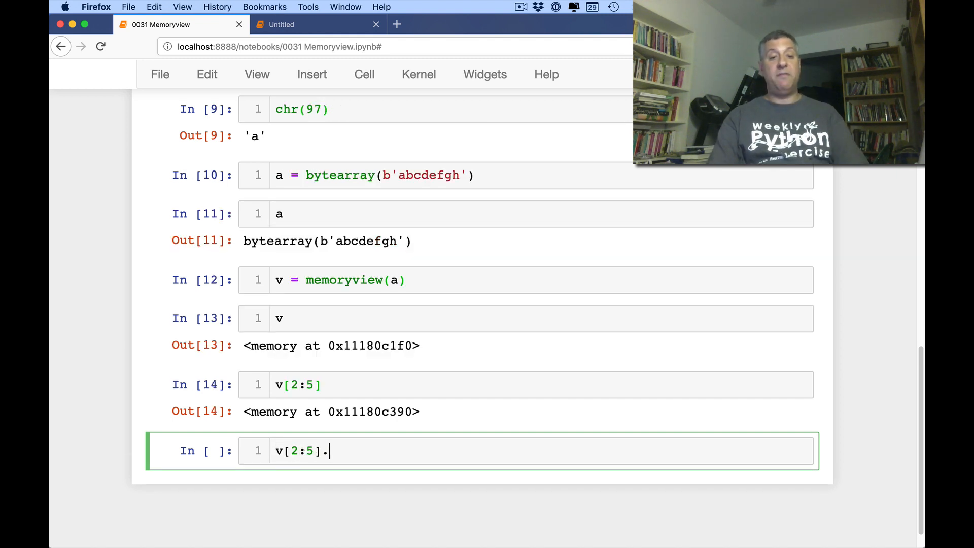
{"action": "type", "text": "tobytes()"}
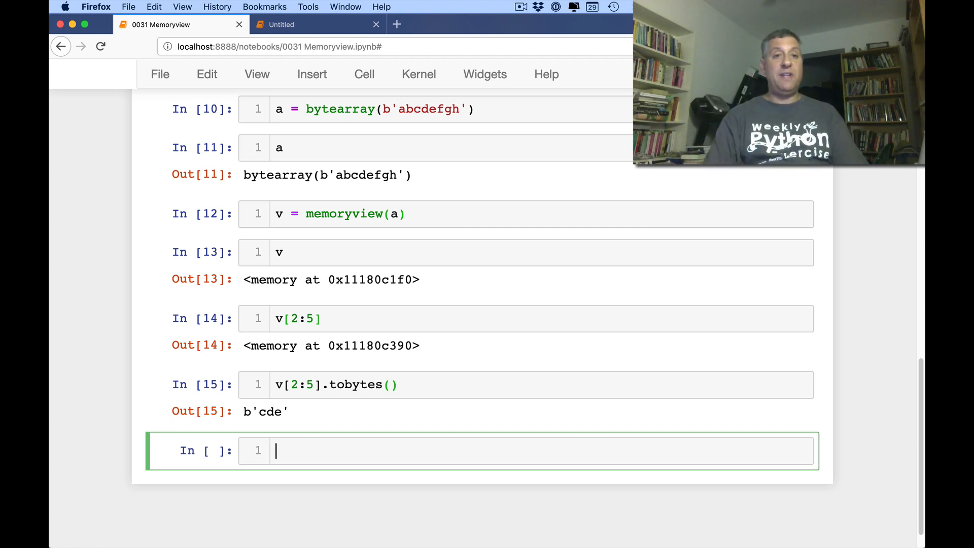
Set a[3] = 99 so a reads bytearray(b'abccefgh').
{"action": "type", "text": "a[3] = '!'"}
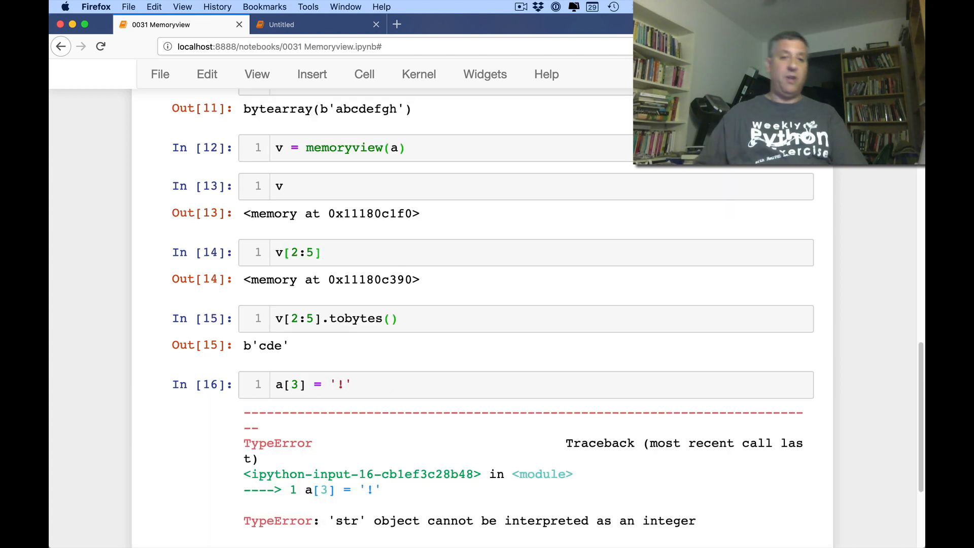
{"action": "type", "text": "b"}
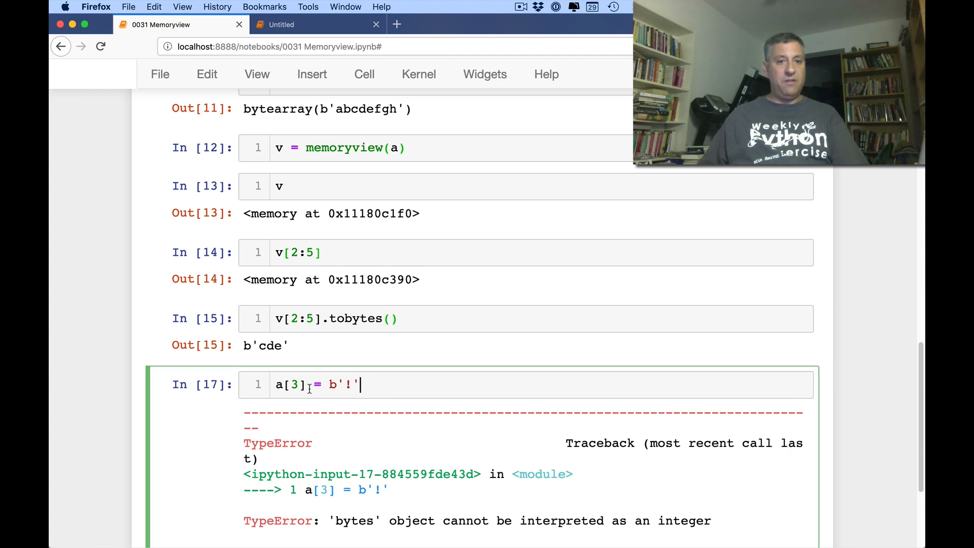
{"action": "key", "text": "Backspace"}
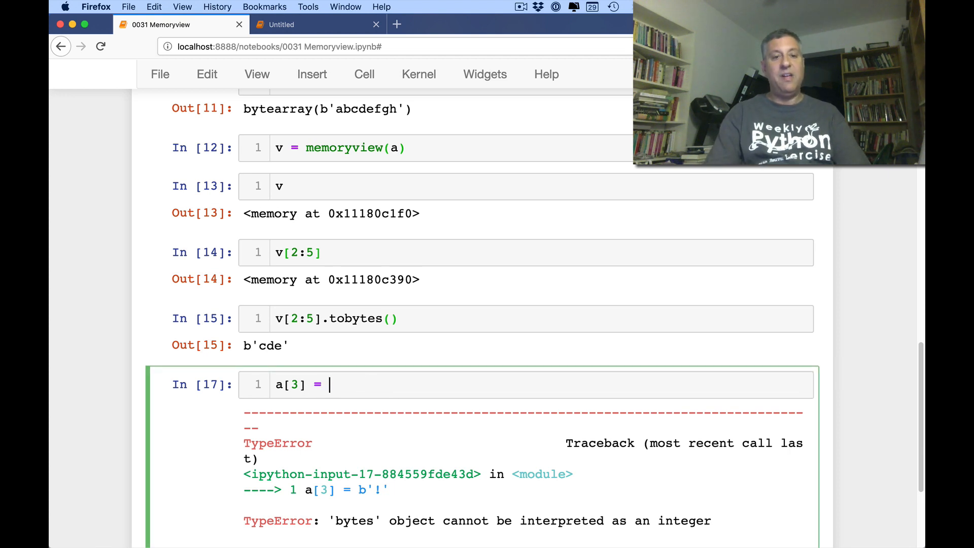
{"action": "type", "text": "99"}
{"action": "type", "text": "a"}
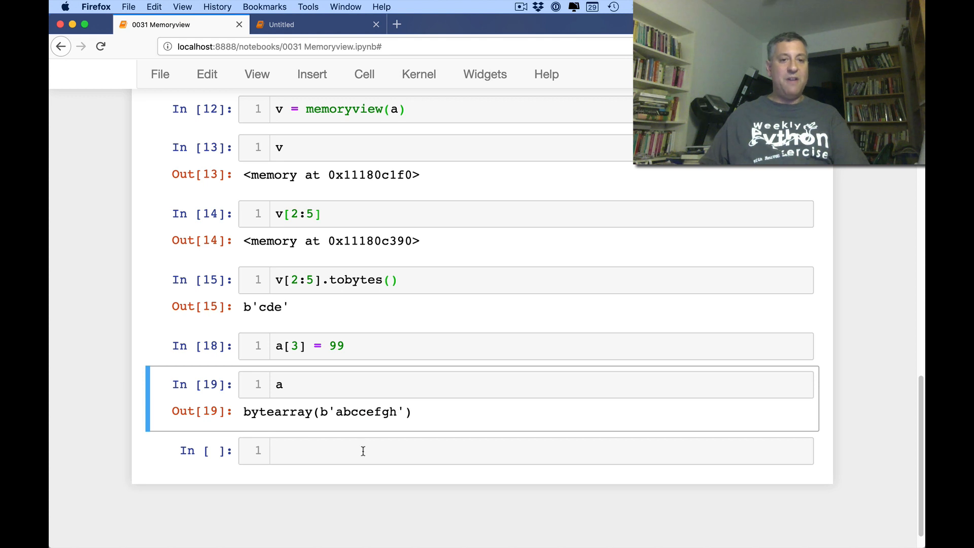
{"action": "left_click", "coordinate": [363, 451]}
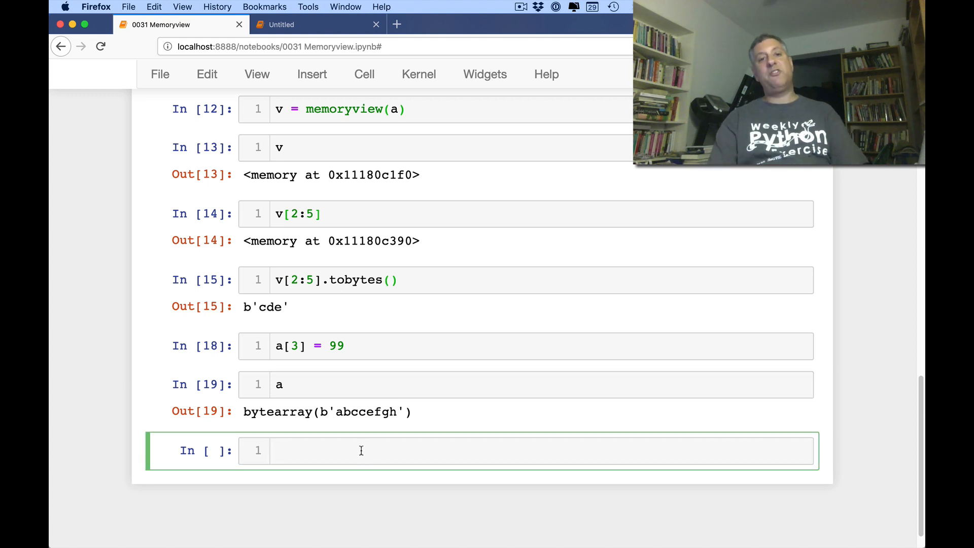
Re-run v[2:5].tobytes() to get b'cce' after the change.
{"action": "type", "text": "v[2:5].tobytes("}
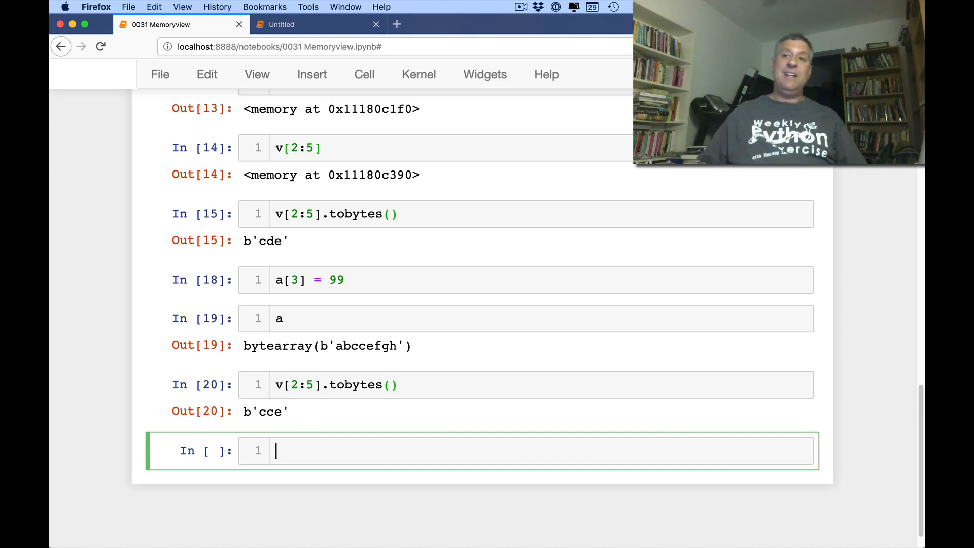
{"action": "key", "text": "Escape"}
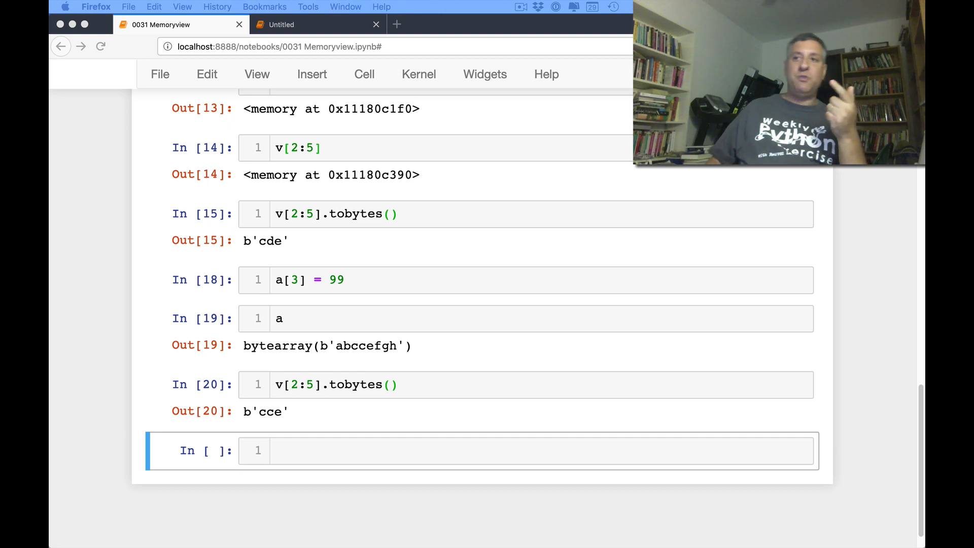
{"action": "type", "text": "v.hex("}
{"action": "type", "text": "0x61"}
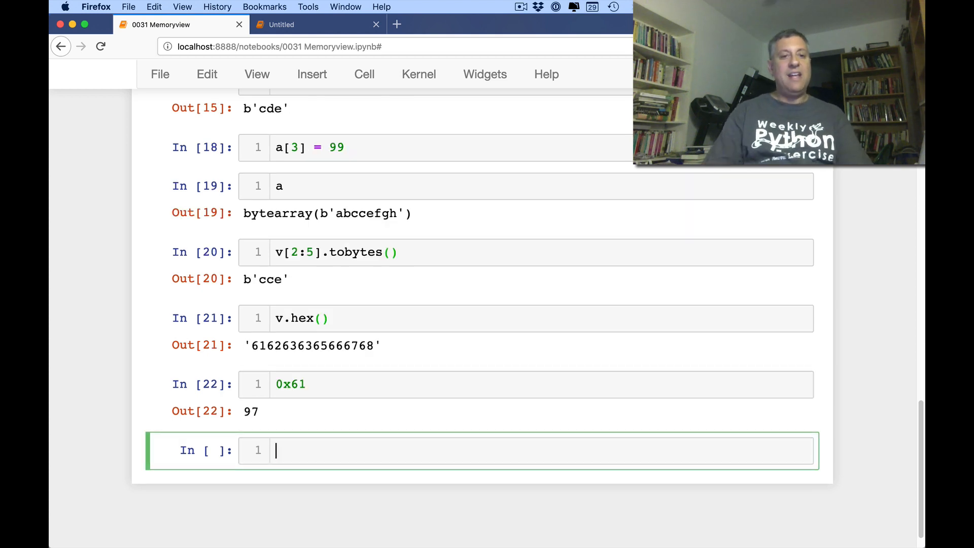
{"action": "type", "text": "char"}
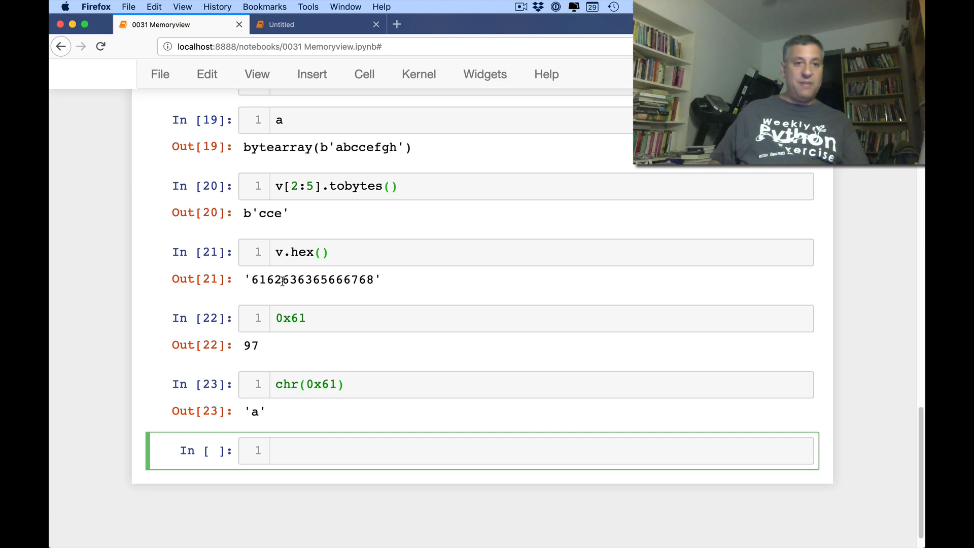
{"action": "double_click", "coordinate": [296, 279]}
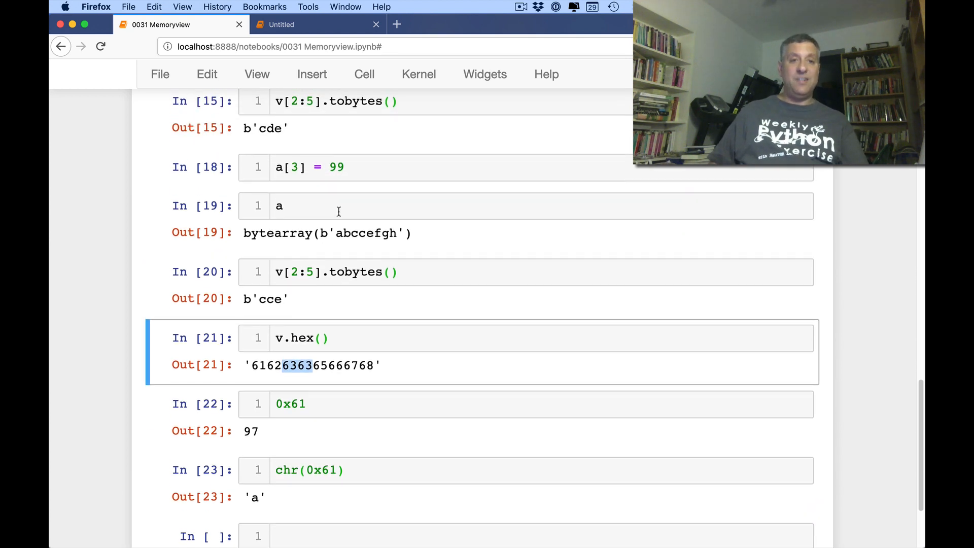
{"action": "mouse_move", "coordinate": [253, 519]}
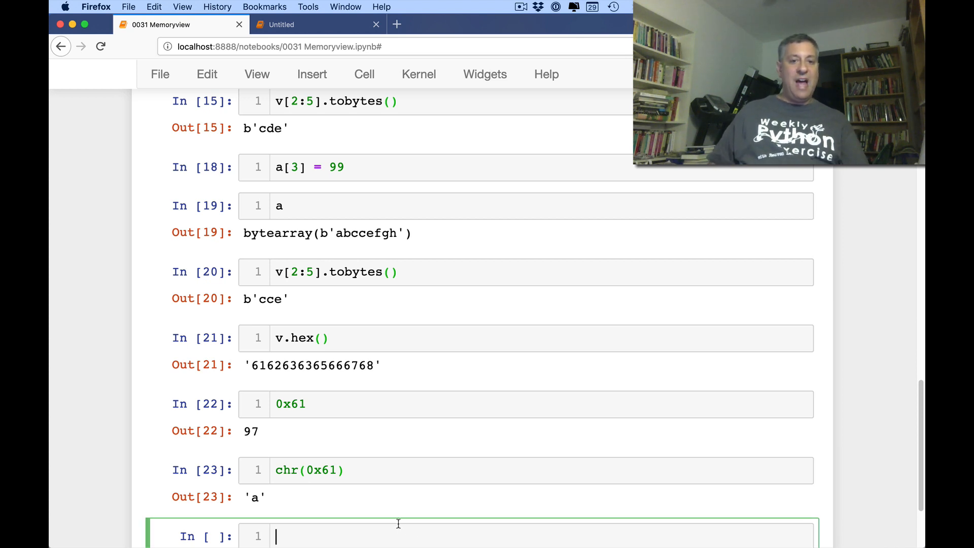
Evaluate v.obj and v.nbytes, returning bytearray(b'abccefgh') and 8.
{"action": "type", "text": "v.ojb"}
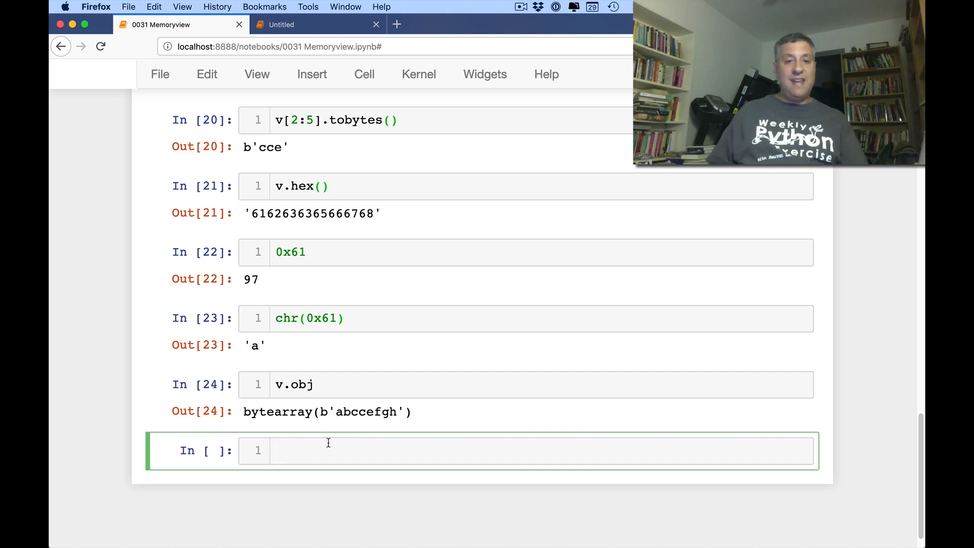
{"action": "type", "text": "v.nbytes"}
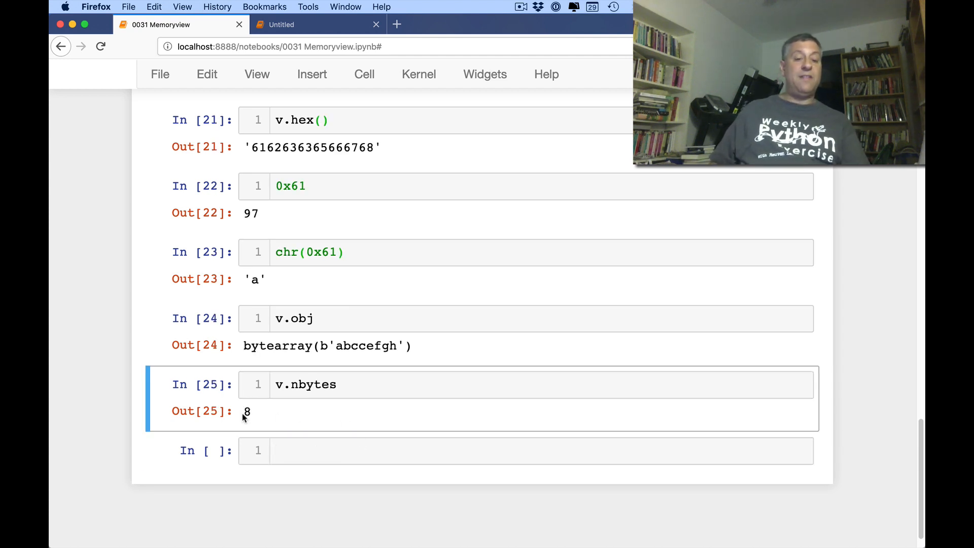
{"action": "double_click", "coordinate": [366, 346]}
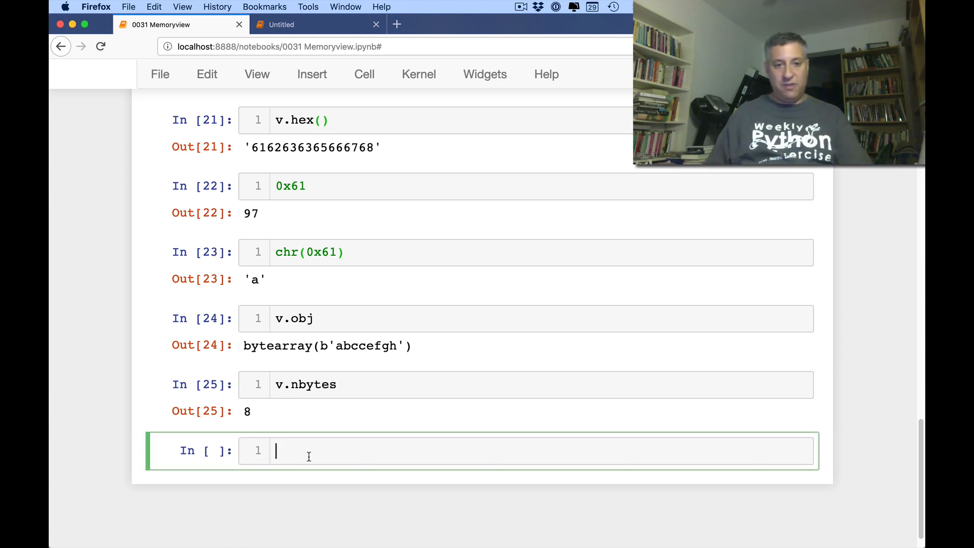
Show v.readonly False, rebind v = memoryview(b), then show v.obj b'abcdefgh' and readonly True.
{"action": "type", "text": "v.readonln"}
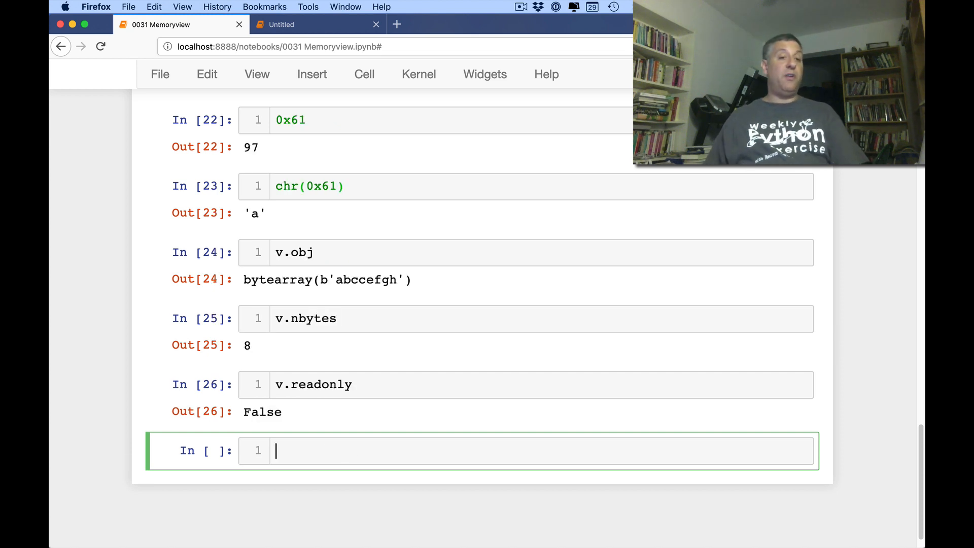
{"action": "type", "text": "v ="}
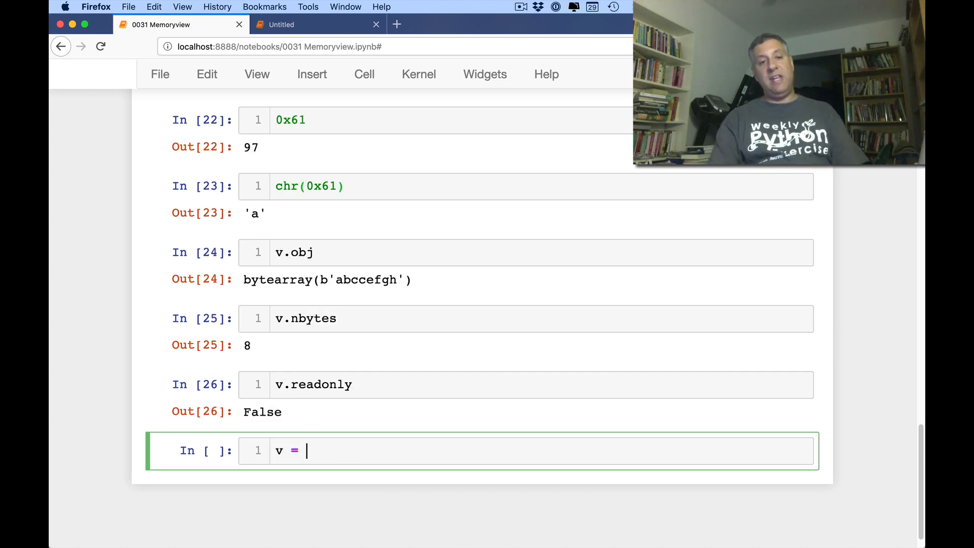
{"action": "type", "text": "memoryview()"}
{"action": "type", "text": "v.obj"}
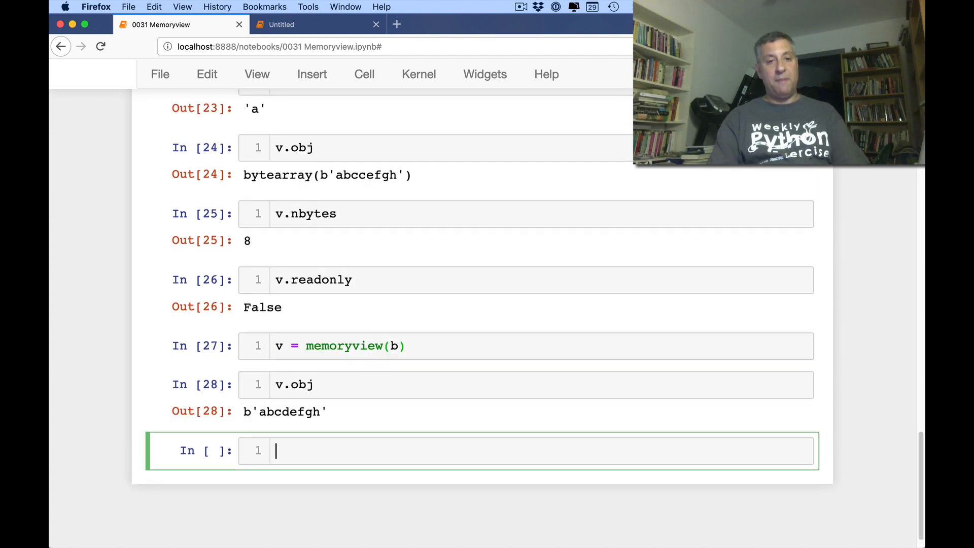
{"action": "type", "text": "v.readonly"}
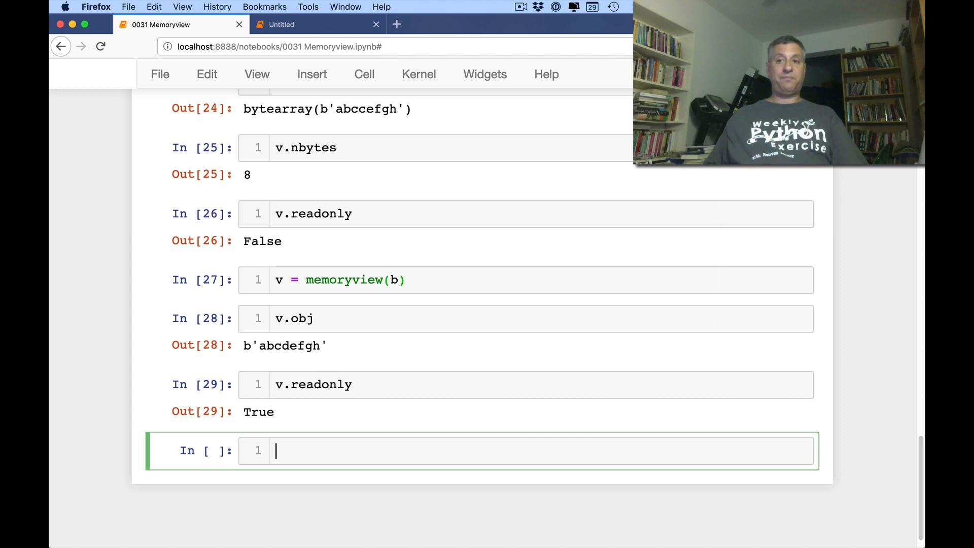
Evaluate v.itemsize for the bytes-backed view, which returns 1.
{"action": "type", "text": "v.itemsize"}
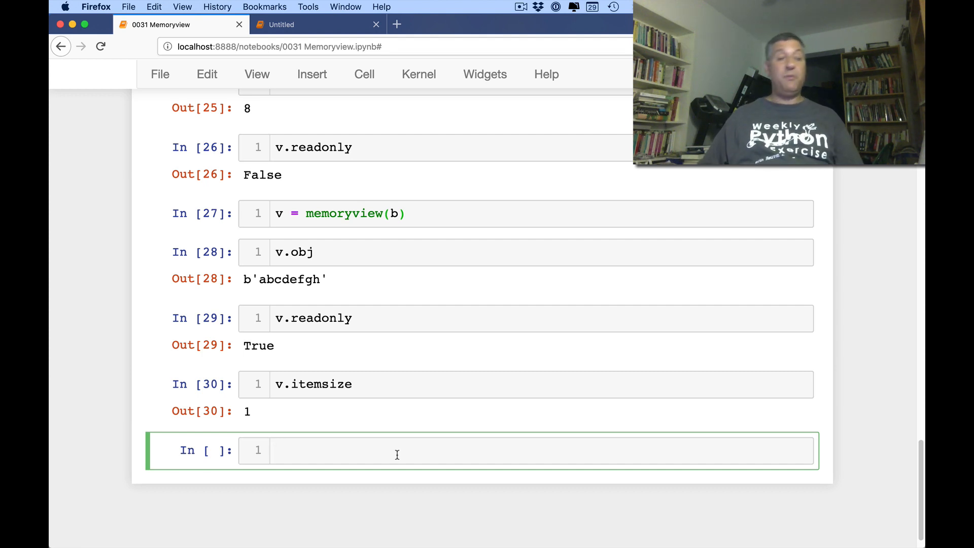
{"action": "left_click", "coordinate": [398, 451]}
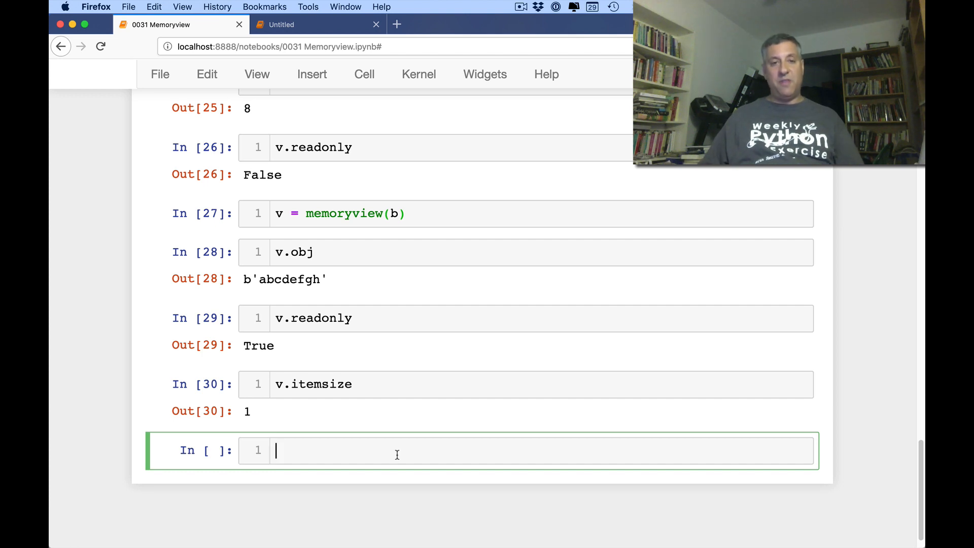